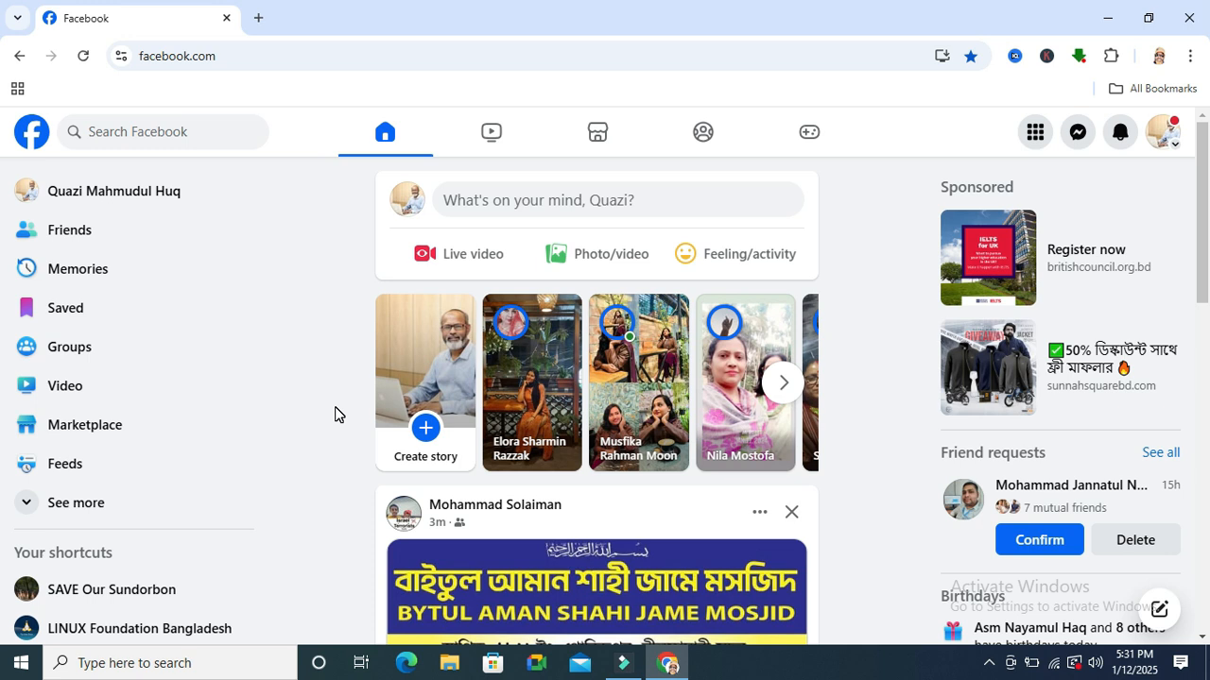
Reach the IT System Administrator Job group page via the recent search entry
{"action": "left_click", "coordinate": [160, 132]}
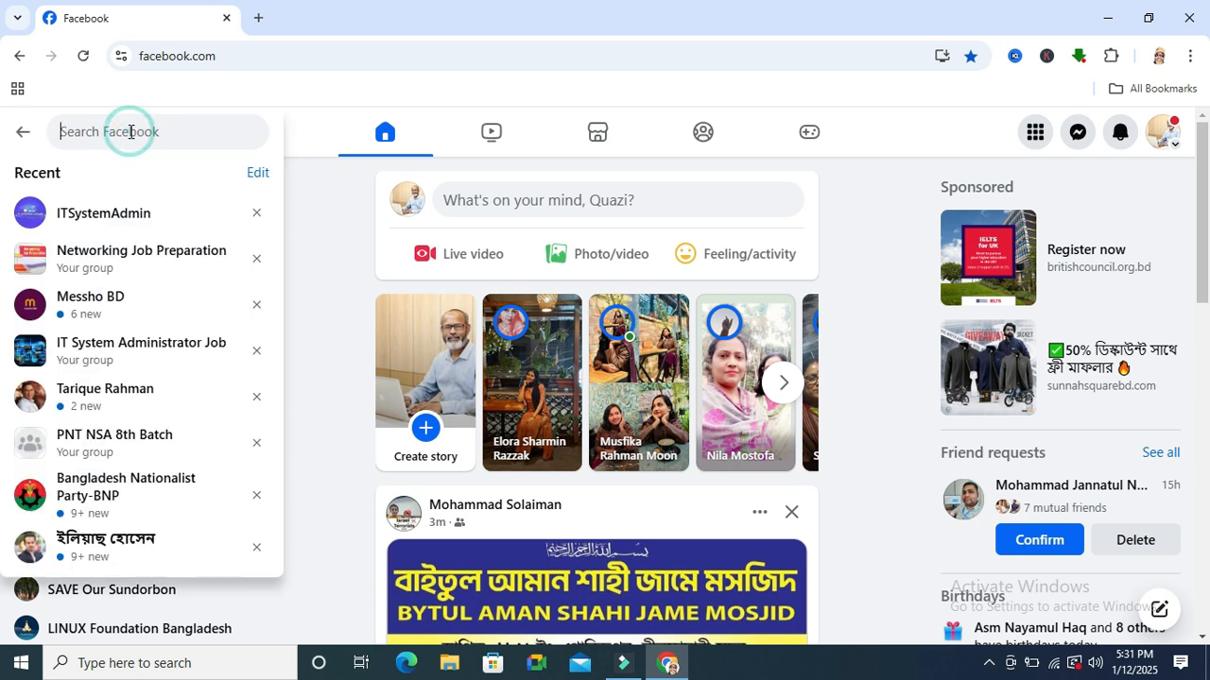
{"action": "mouse_move", "coordinate": [142, 350]}
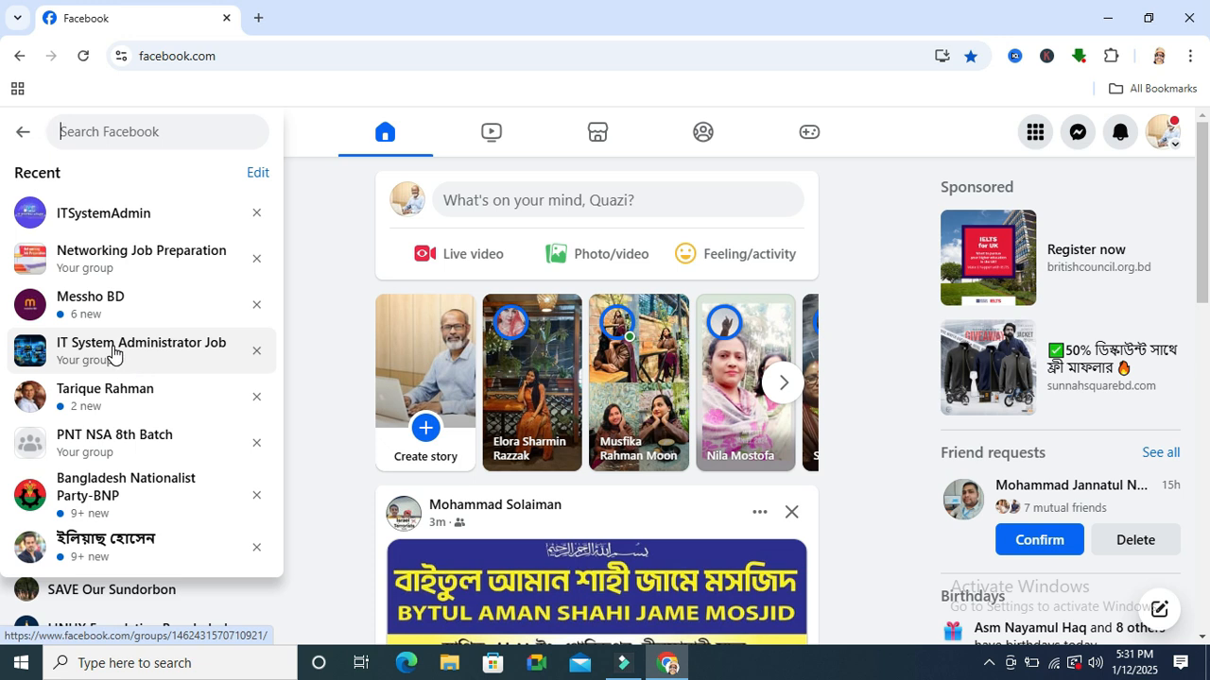
{"action": "left_click", "coordinate": [139, 349]}
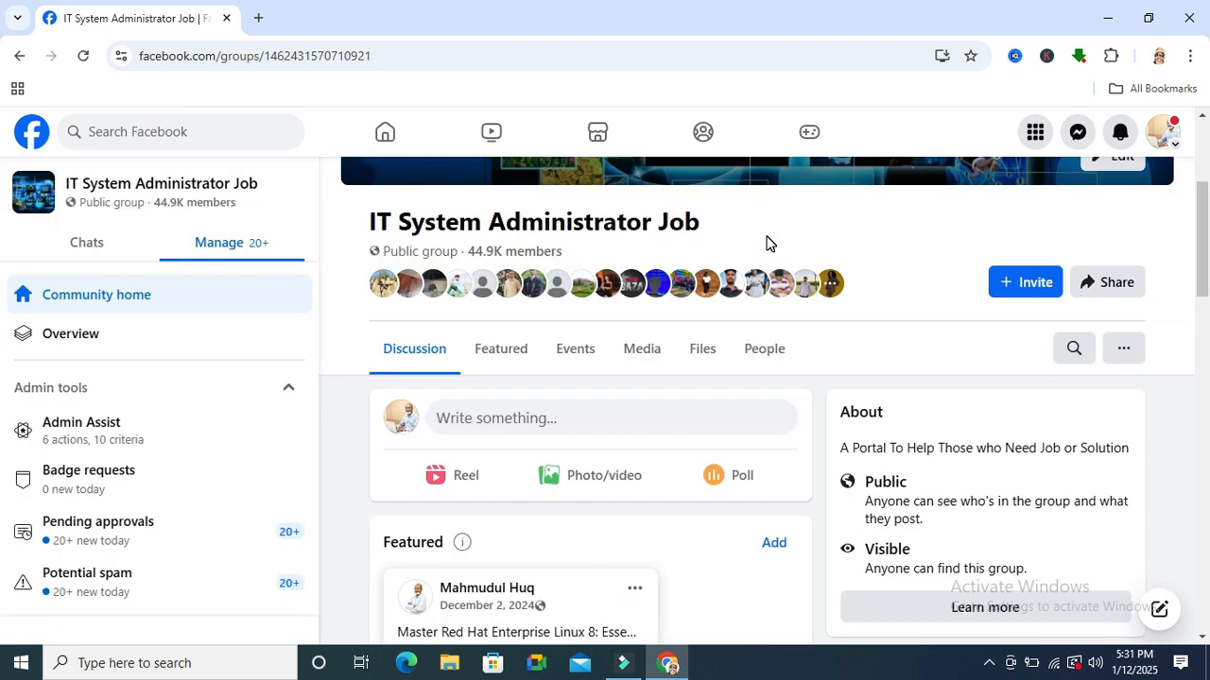
{"action": "mouse_move", "coordinate": [800, 344]}
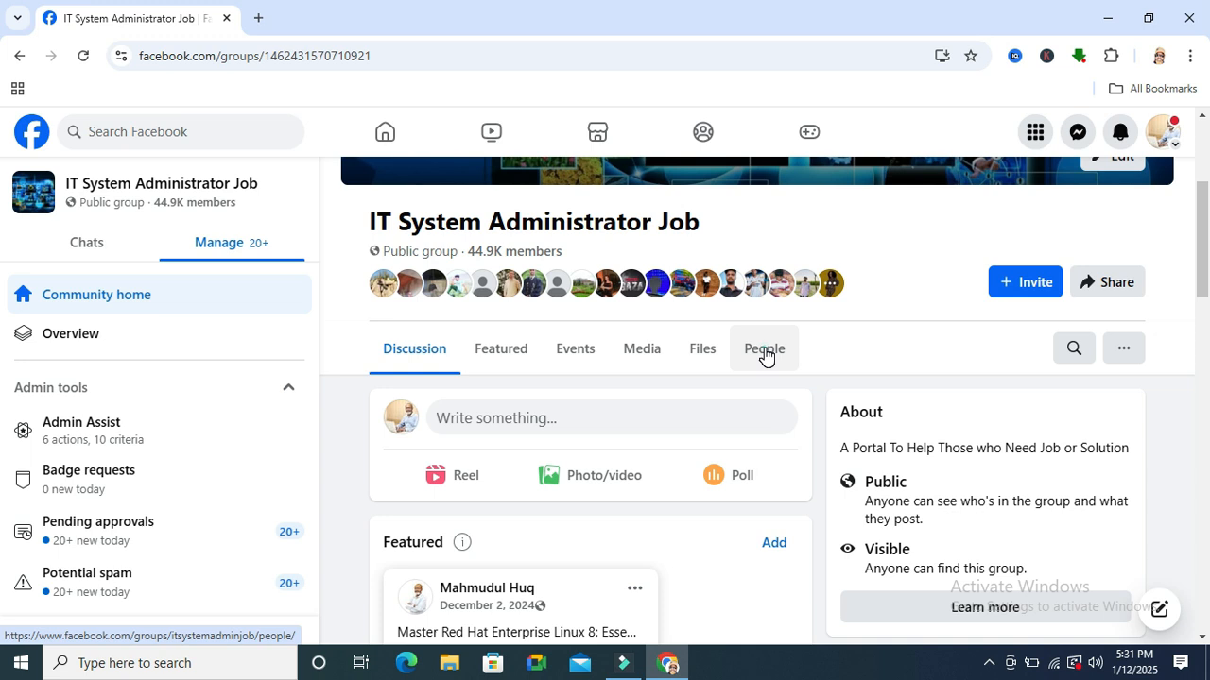
Show the group's People list of about 44,899 members
{"action": "left_click", "coordinate": [764, 348]}
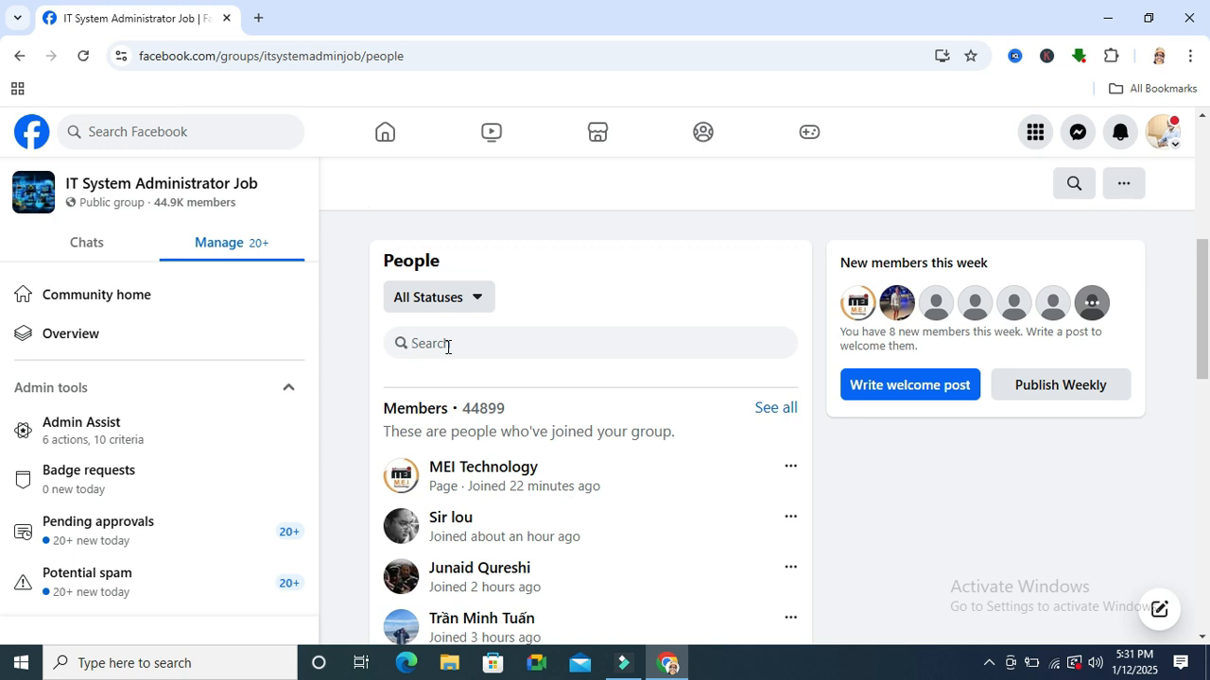
{"action": "type", "text": "Mahmudul Huq"}
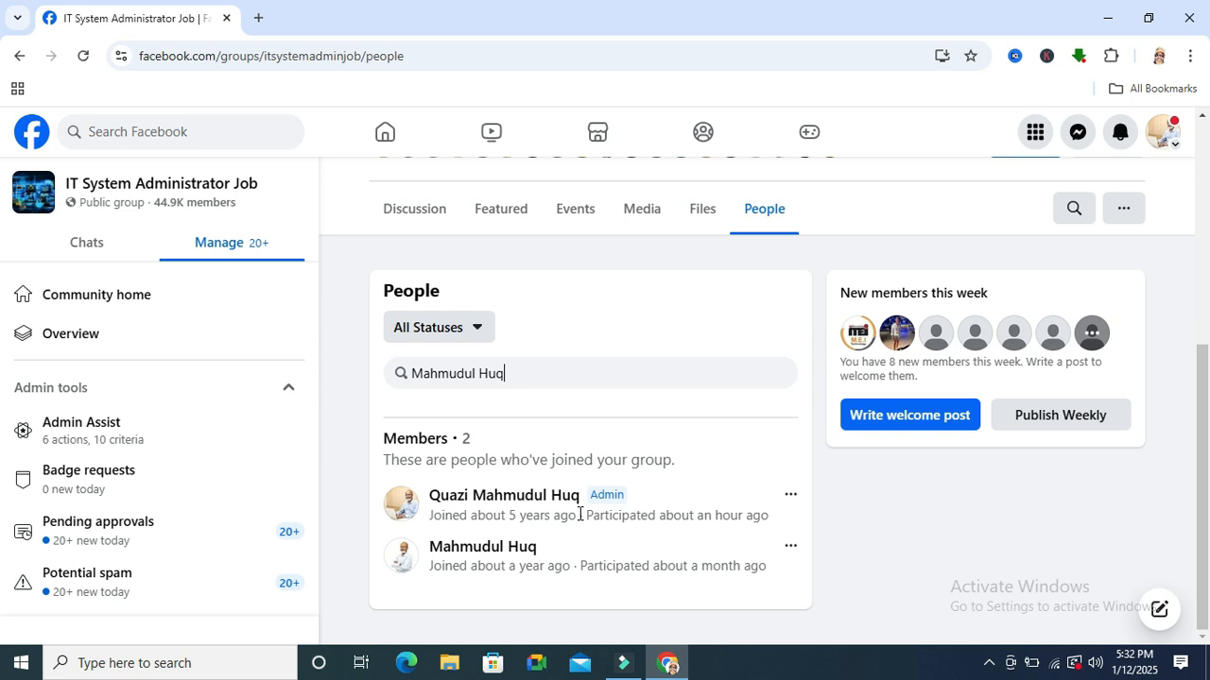
{"action": "mouse_move", "coordinate": [482, 546]}
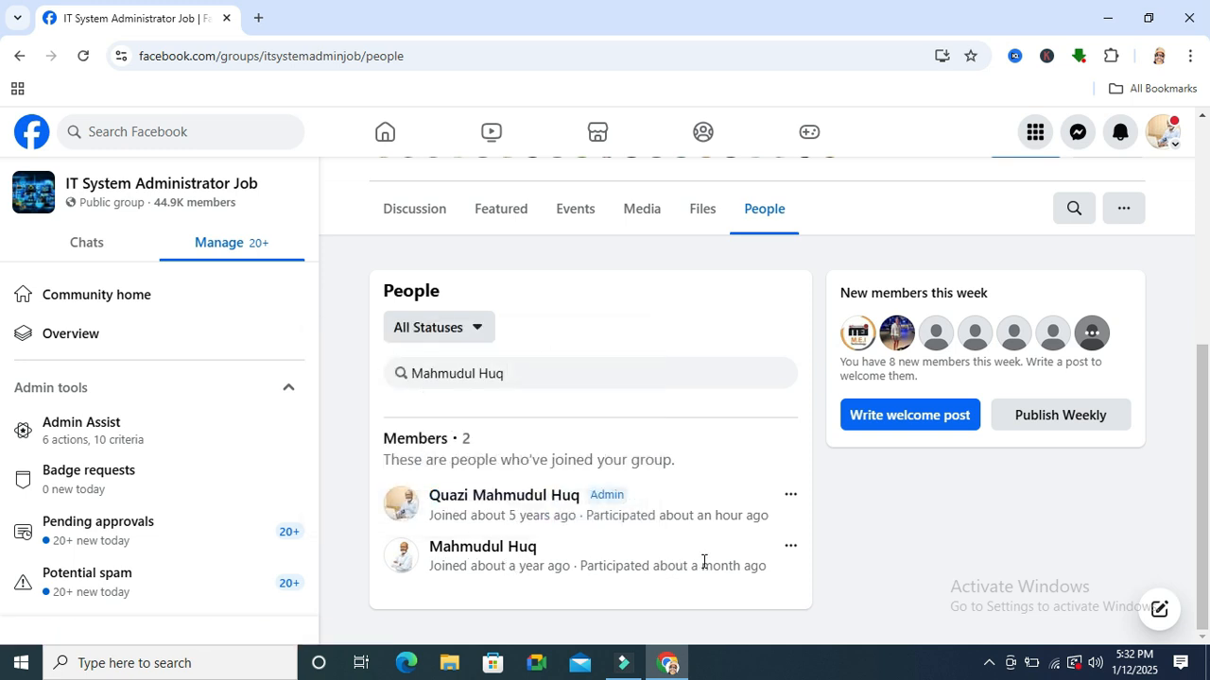
{"action": "left_click", "coordinate": [790, 546]}
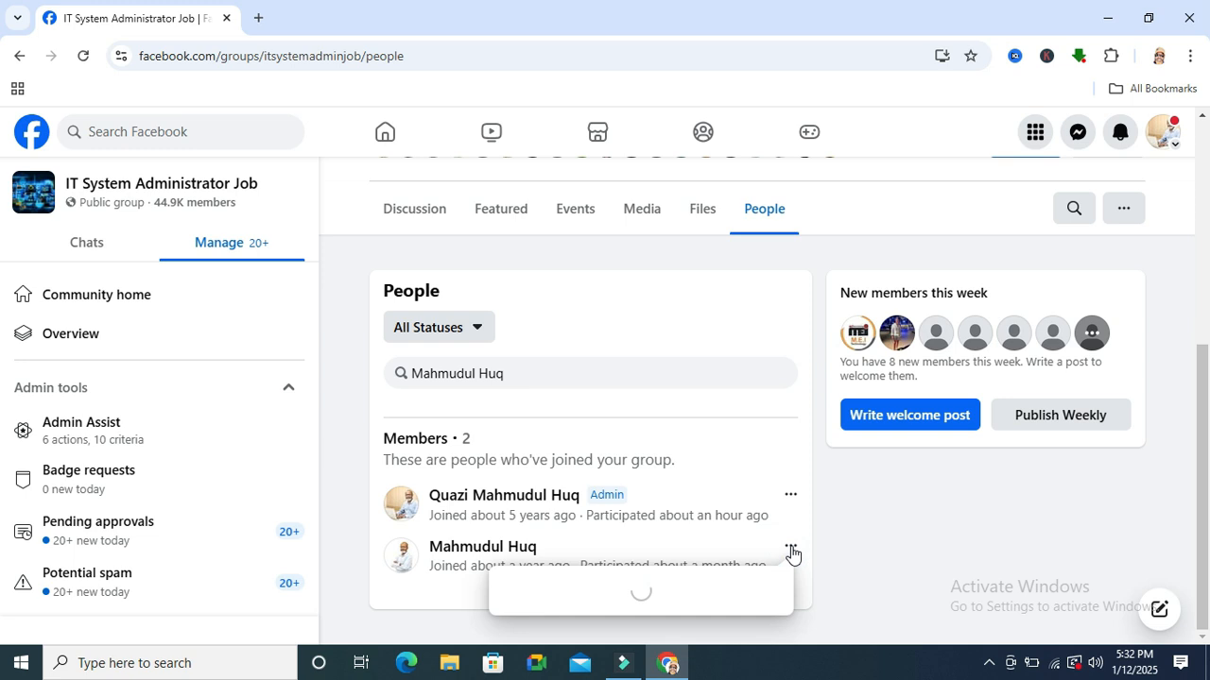
{"action": "left_click", "coordinate": [790, 552]}
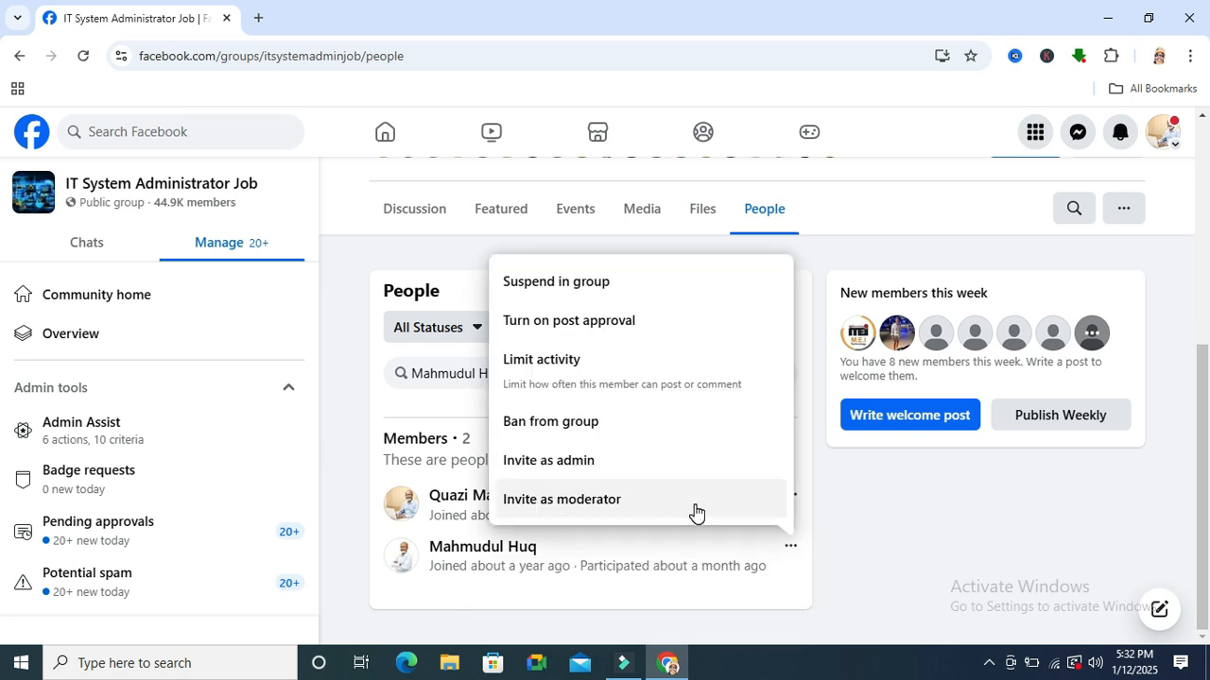
{"action": "mouse_move", "coordinate": [537, 469]}
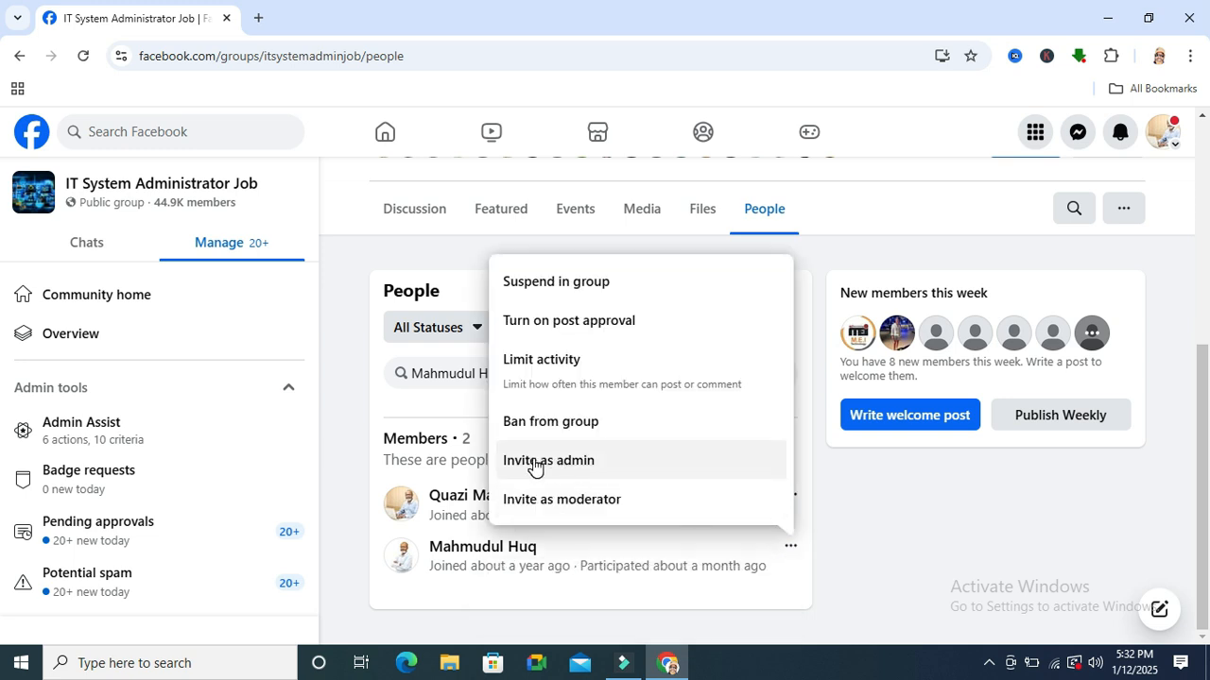
{"action": "left_click", "coordinate": [582, 461]}
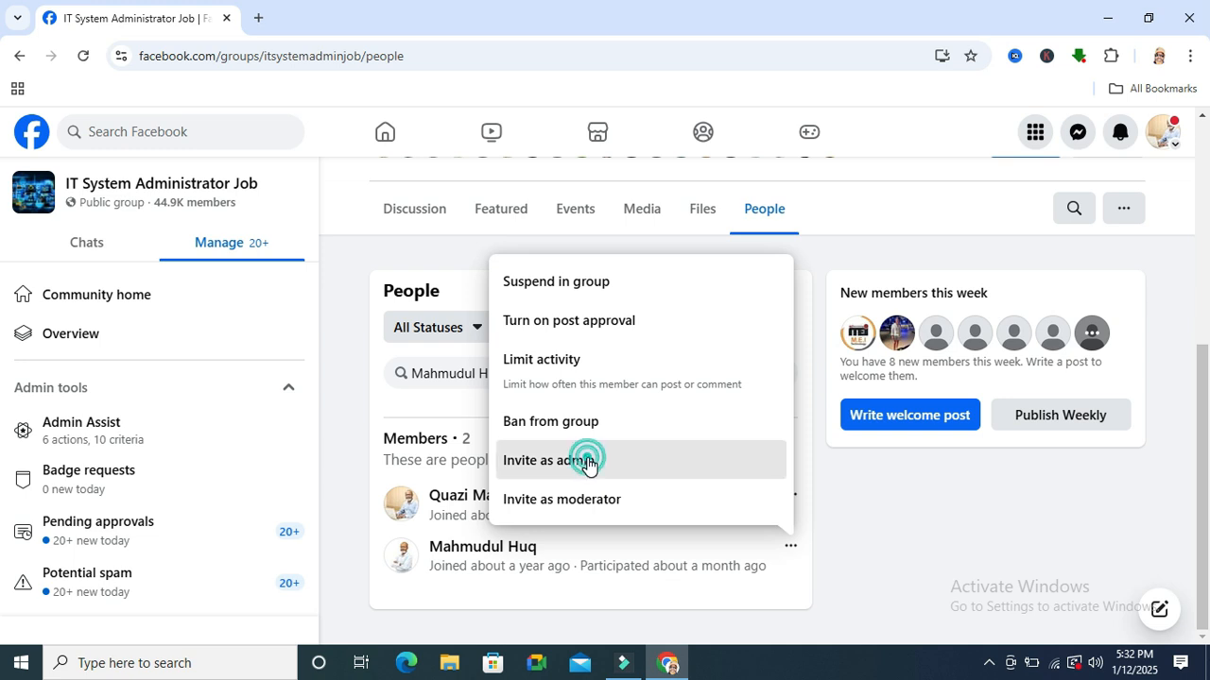
{"action": "left_click", "coordinate": [578, 462]}
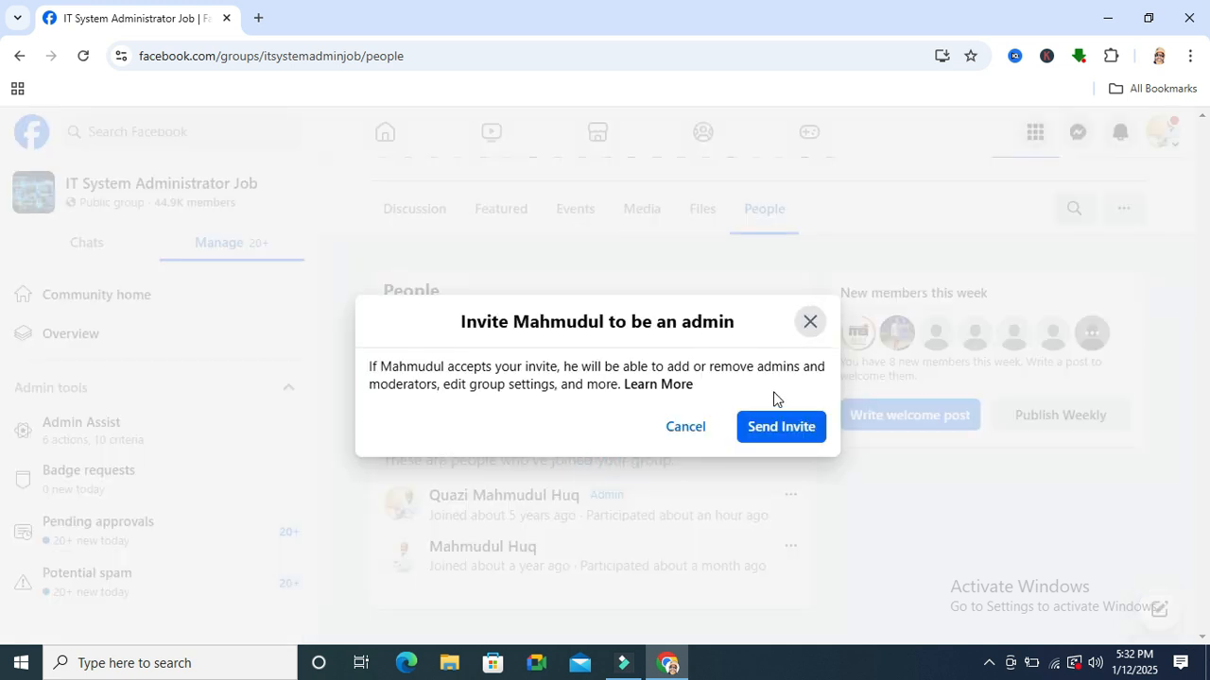
{"action": "left_click", "coordinate": [781, 427]}
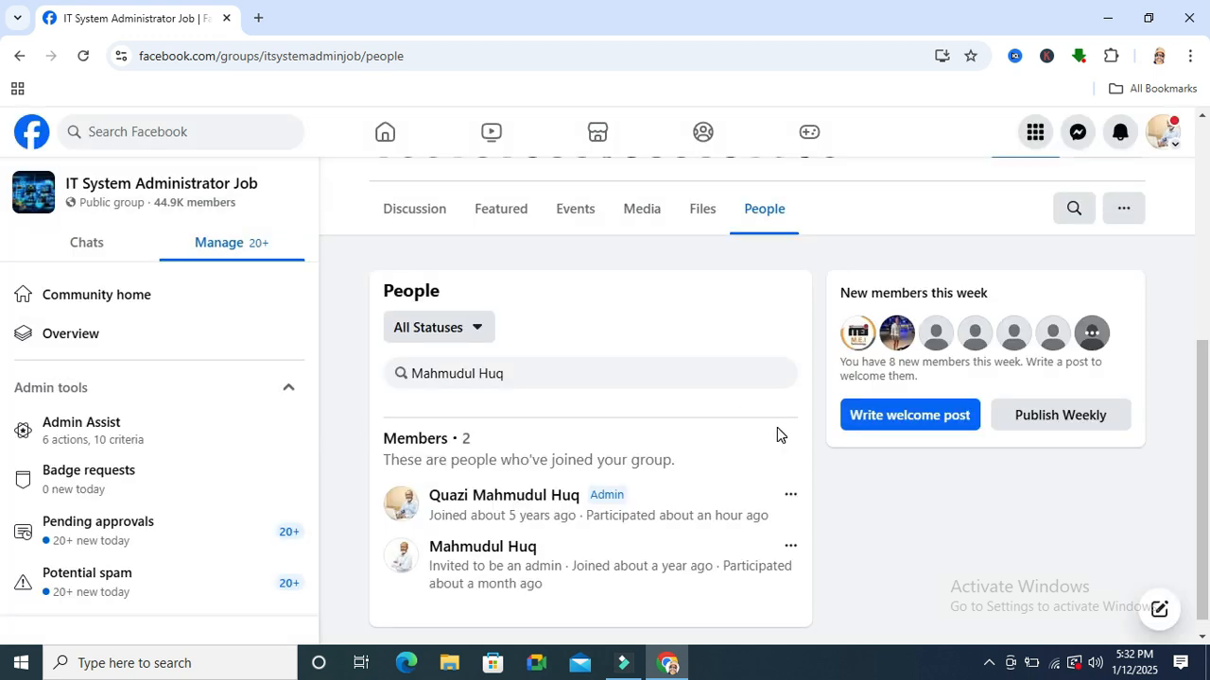
{"action": "mouse_move", "coordinate": [756, 586]}
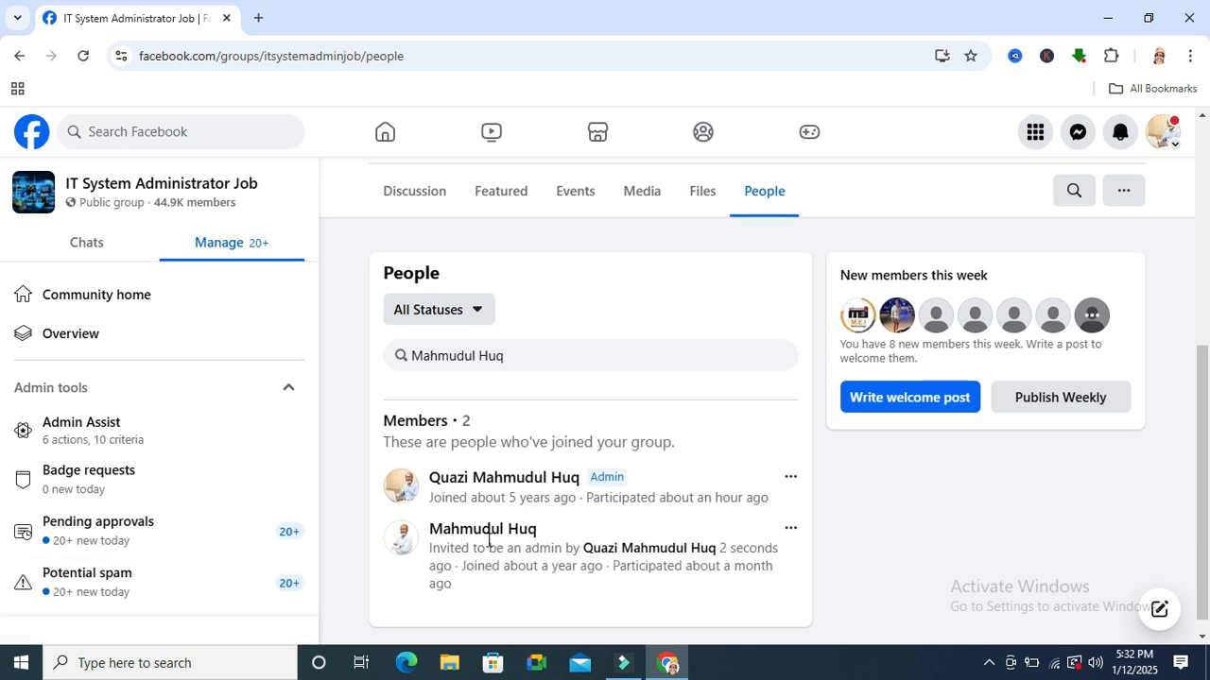
{"action": "mouse_move", "coordinate": [877, 601]}
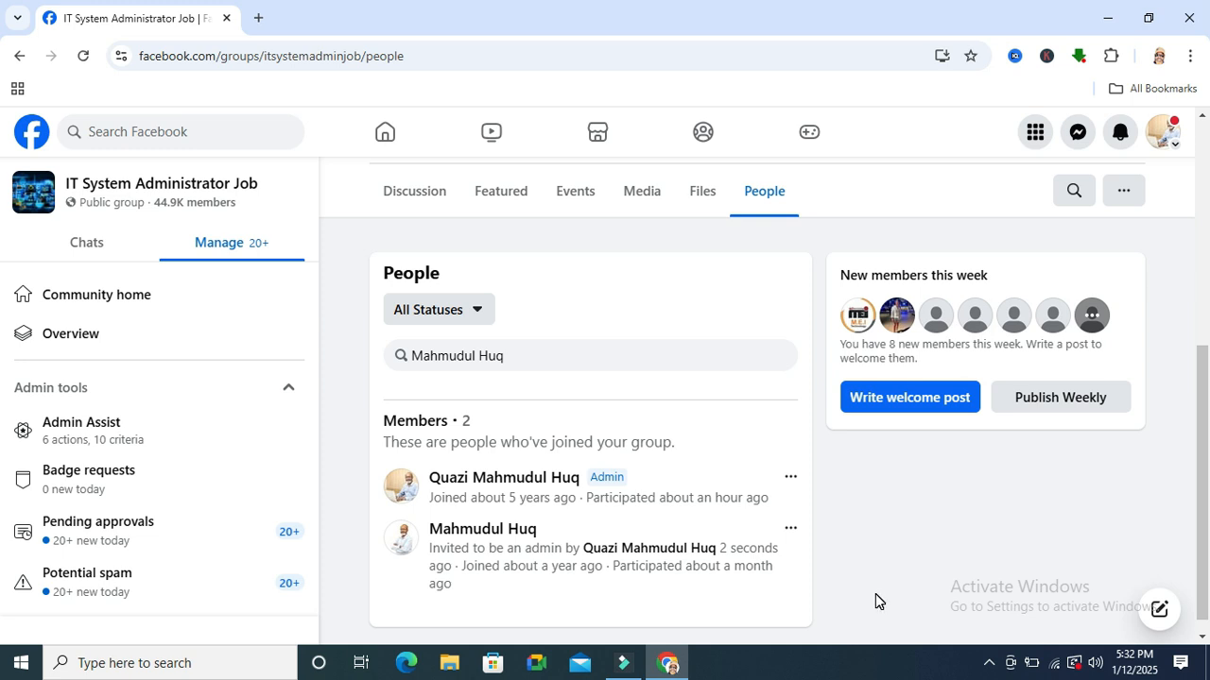
{"action": "mouse_move", "coordinate": [874, 535]}
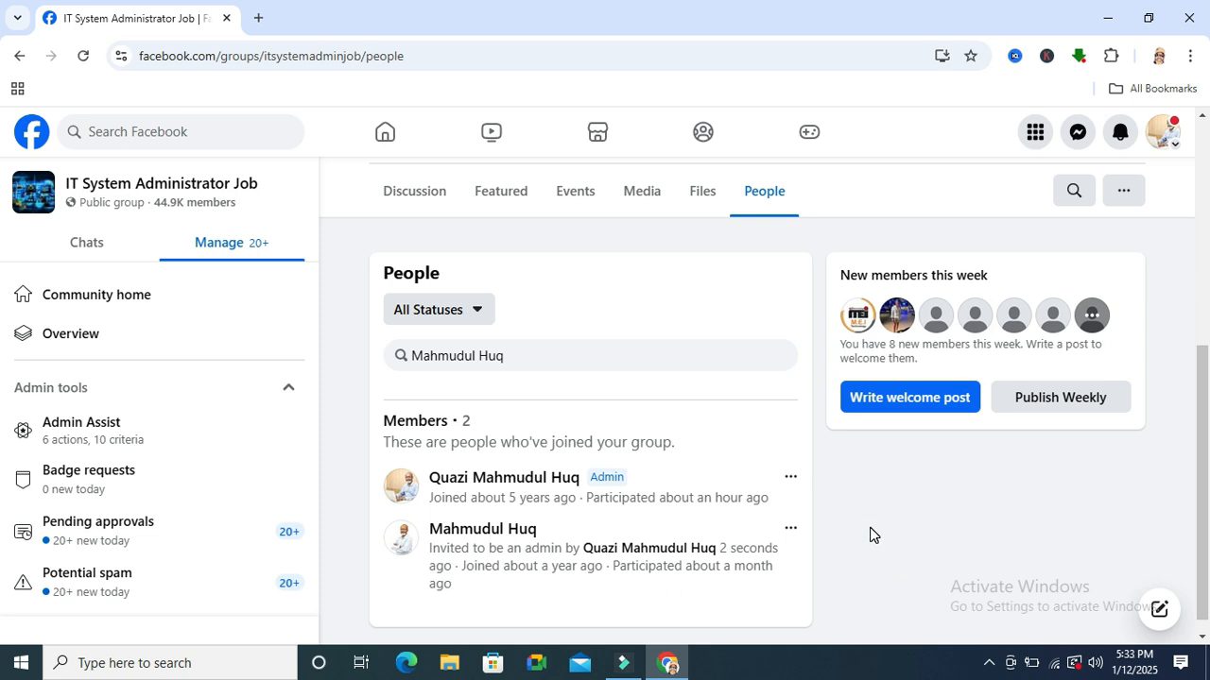